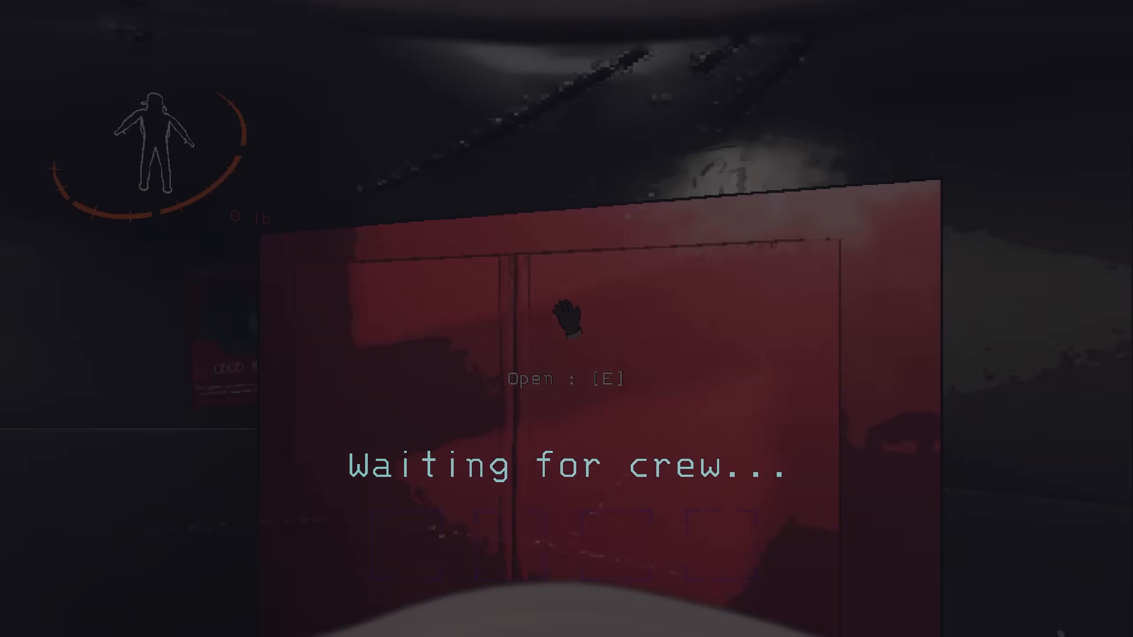
Pick up the magnifying glass, bringing carried scrap to three items at 47 lb.
key(e)
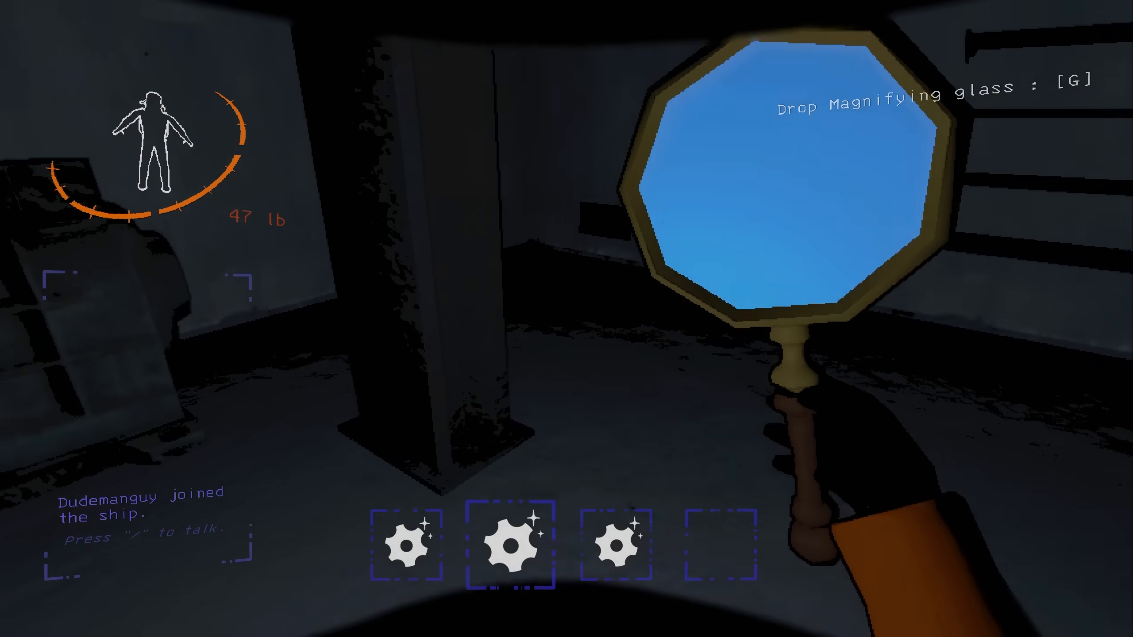
Drop the magnifying glass and the toy robot on the floor before taking the cookie mold pan.
key(g)
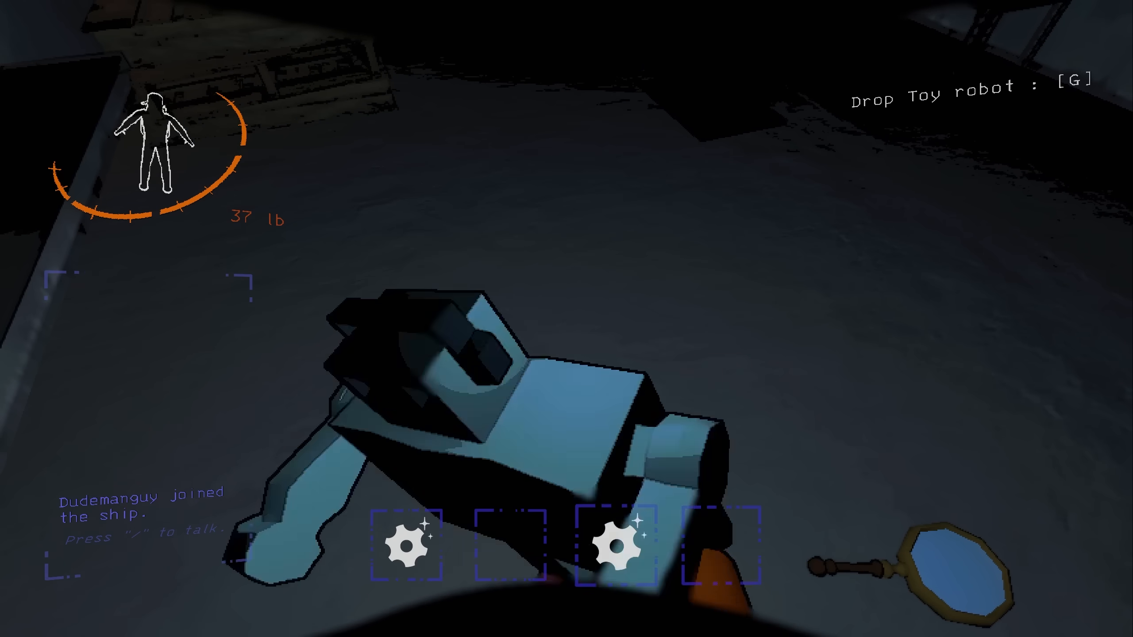
key(g)
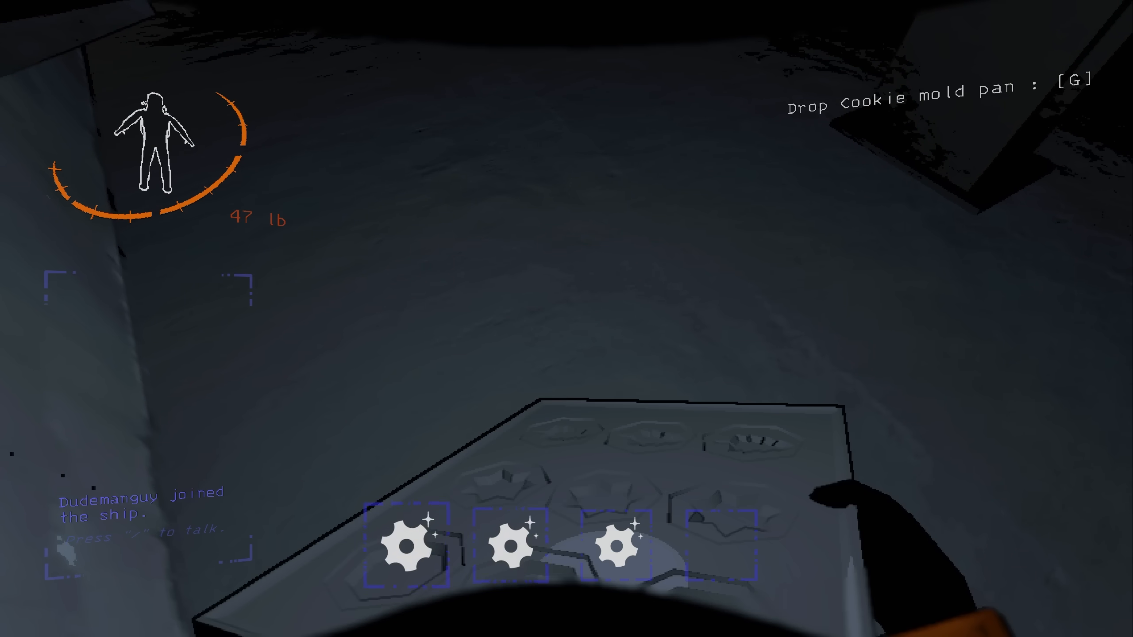
Drop one item beside the toy robot and hold the cookie mold pan, now 37 lb carried.
key(g)
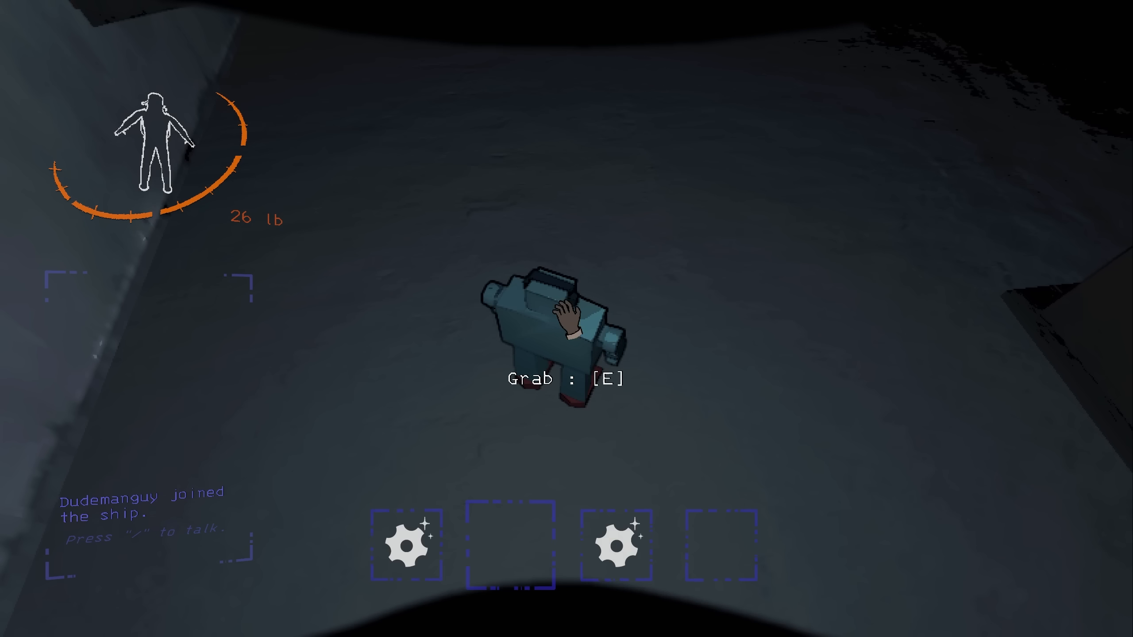
key(e)
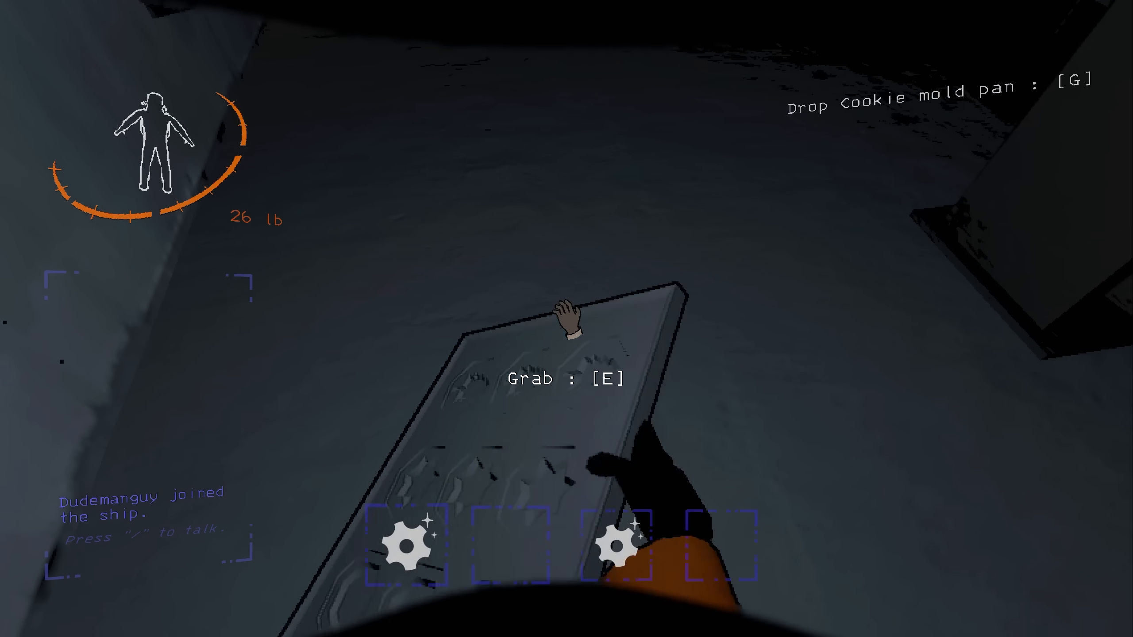
key(g)
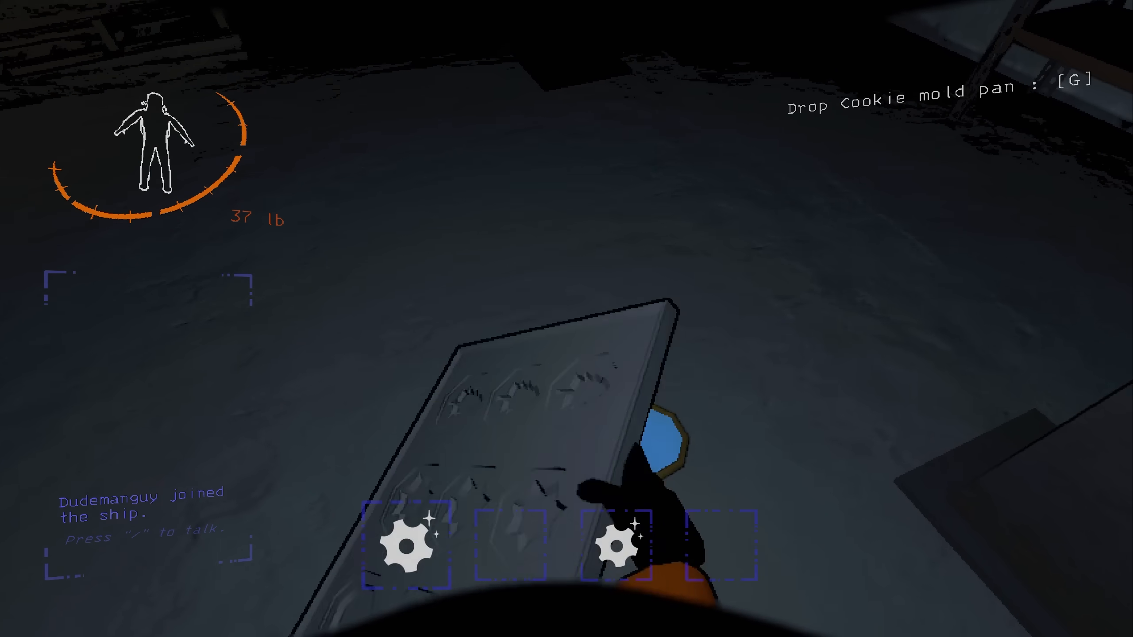
Drop the cookie mold pan, grab the toy robot, then set it down outdoors near the railing.
key(g)
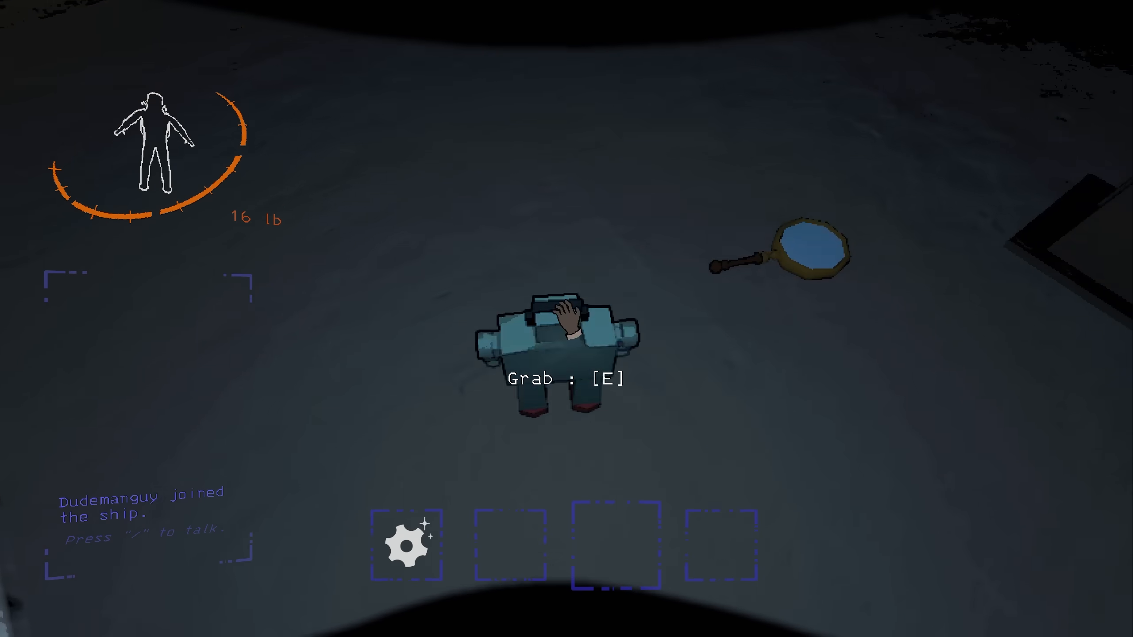
key(e)
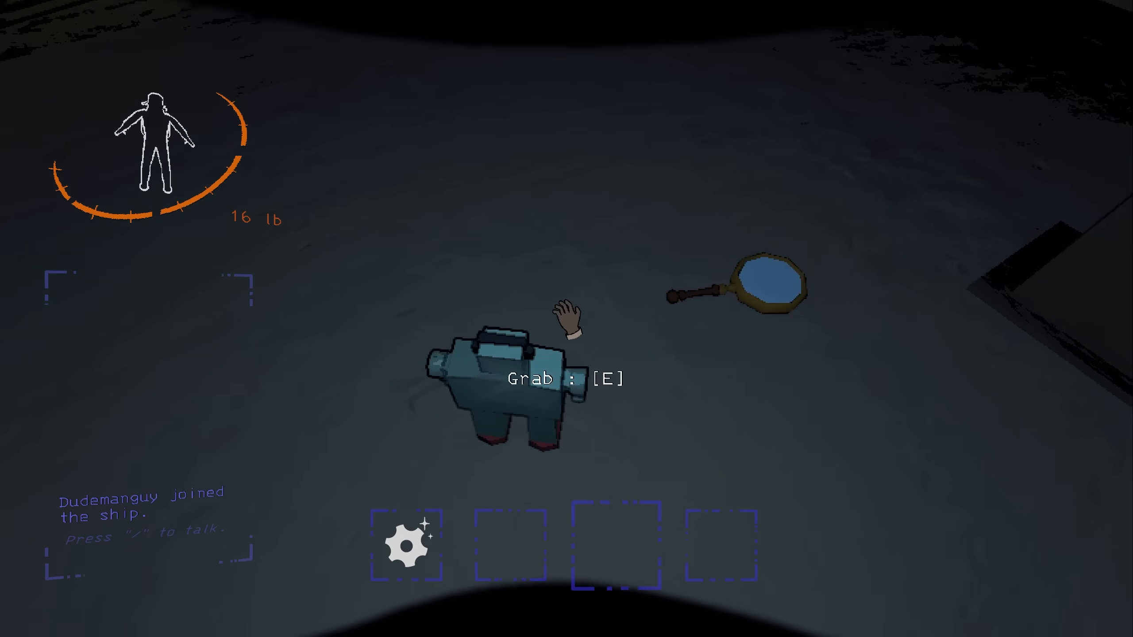
key(e)
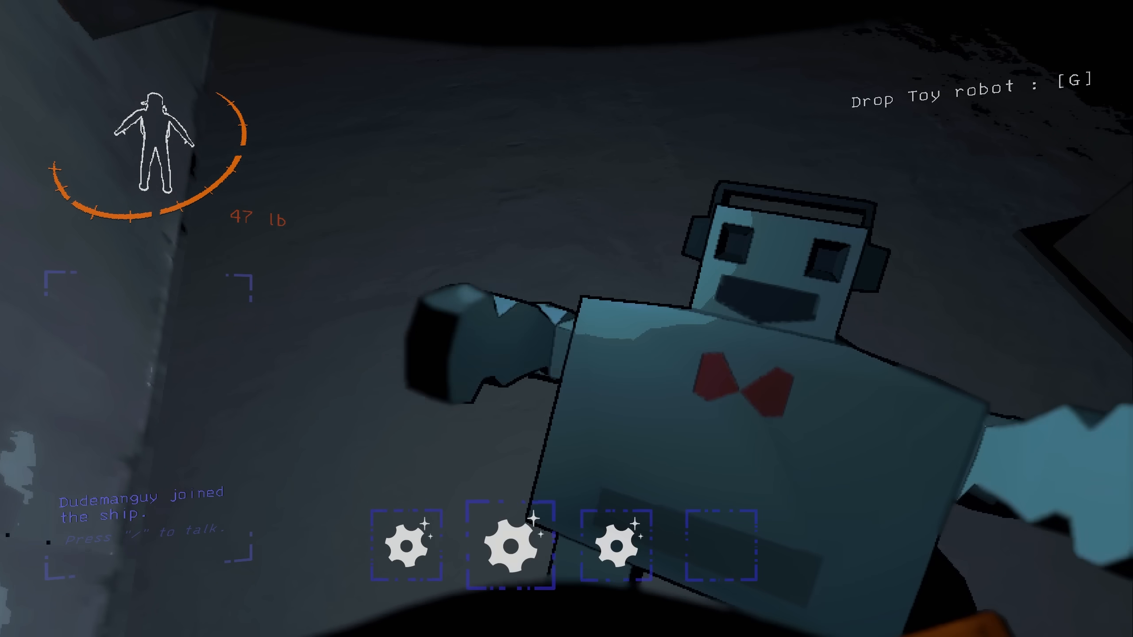
key(g)
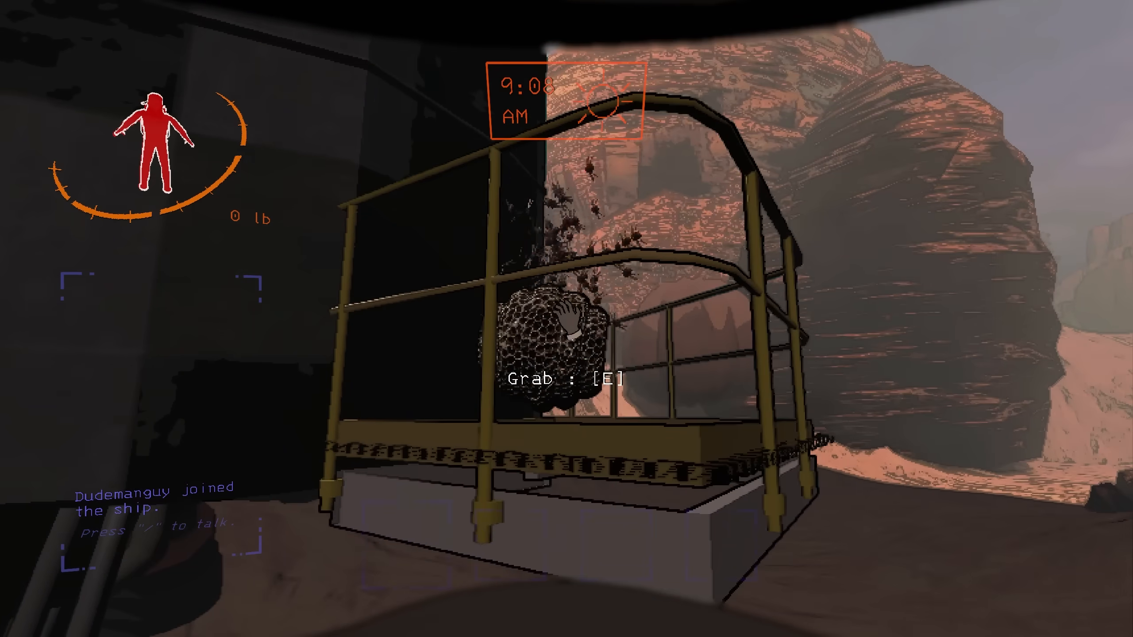
Grab the bee hive off the ship railing from safe reach inside the ship.
key(e)
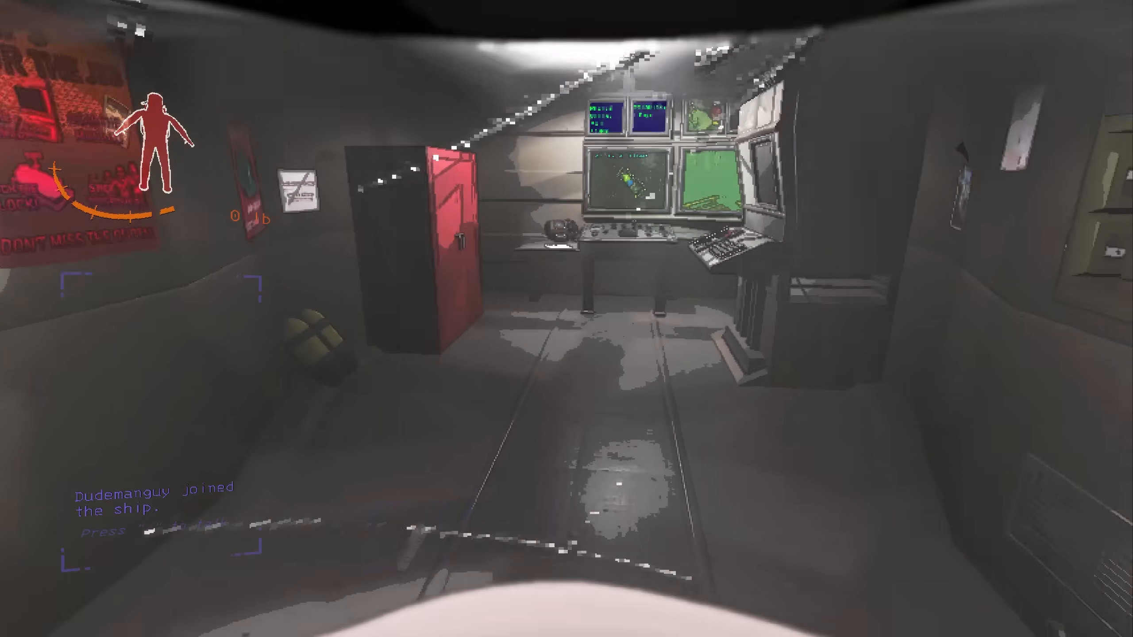
mouse_move(566, 319)
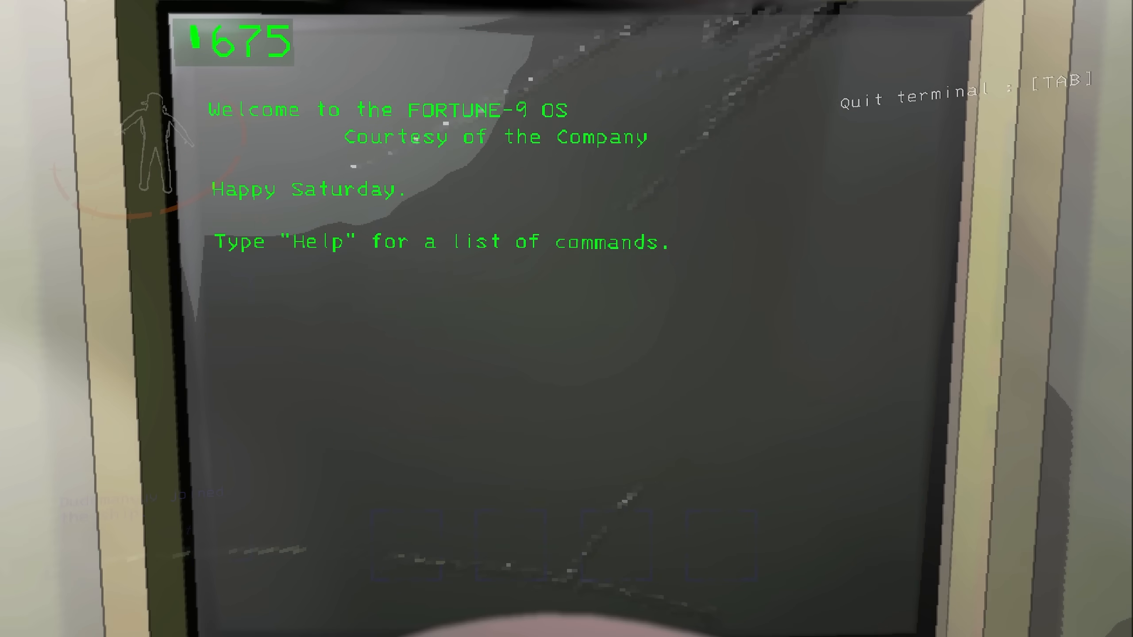
Route the autopilot to the Company building with CONFIRM, then list terminal commands via help.
text(off)
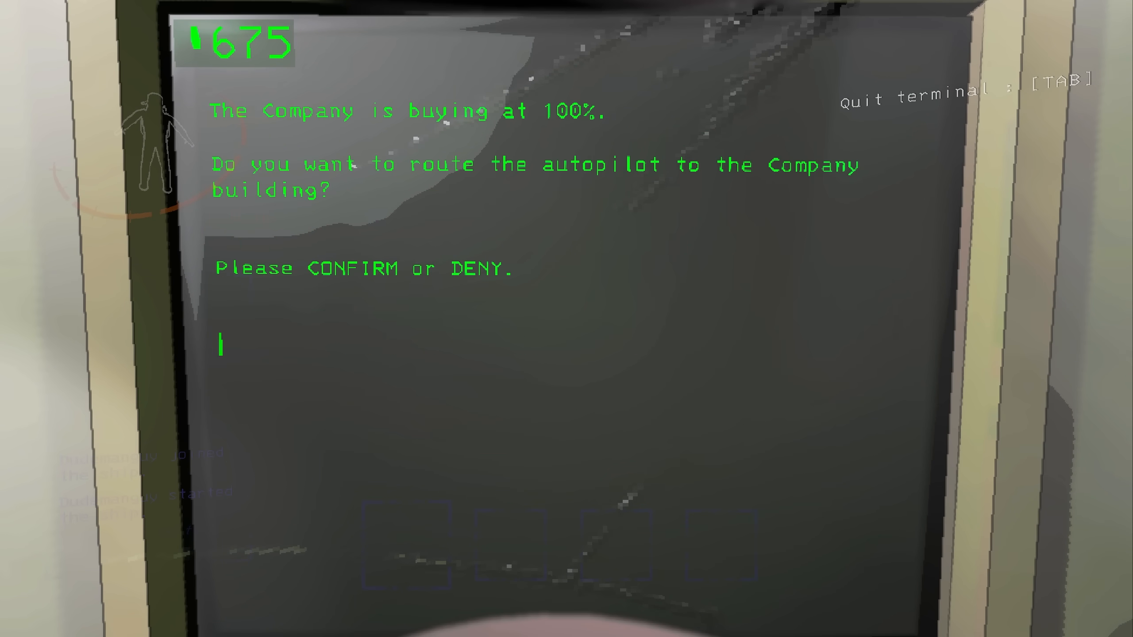
text(CONFIRM)
text(6)
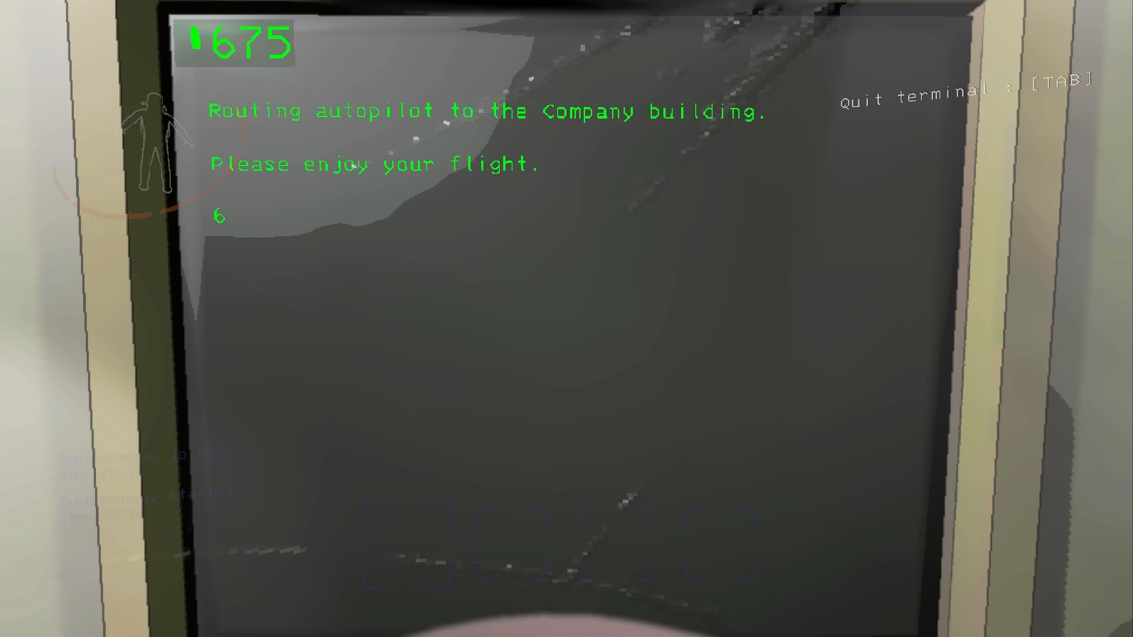
key(Tab)
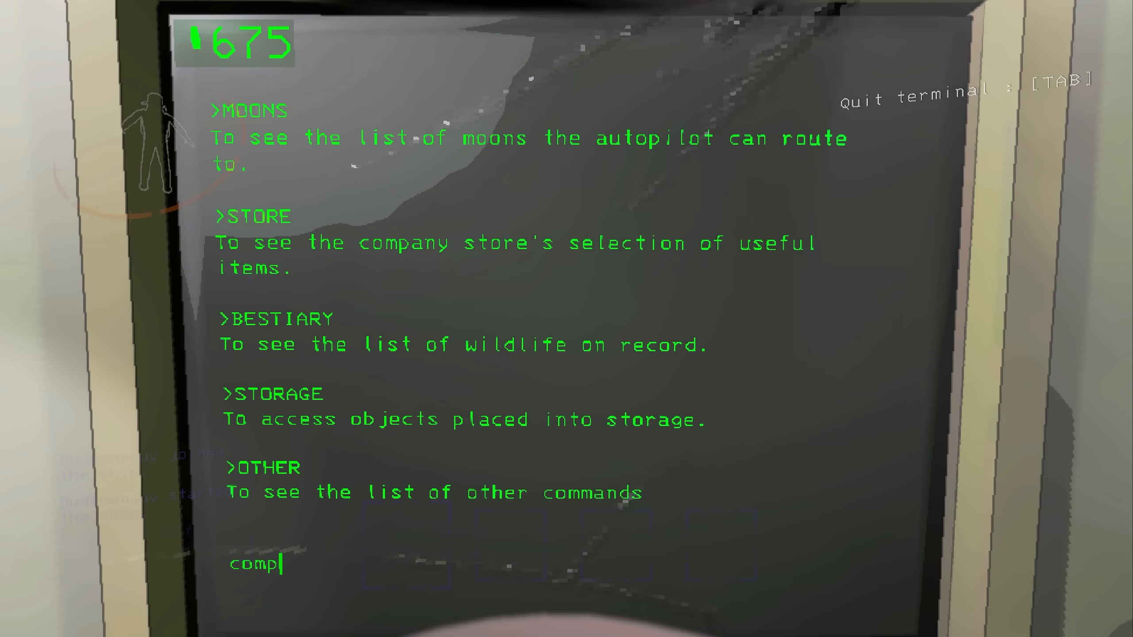
Submit the shorthand 'comp' to re-route the autopilot to the Company building.
key(enter)
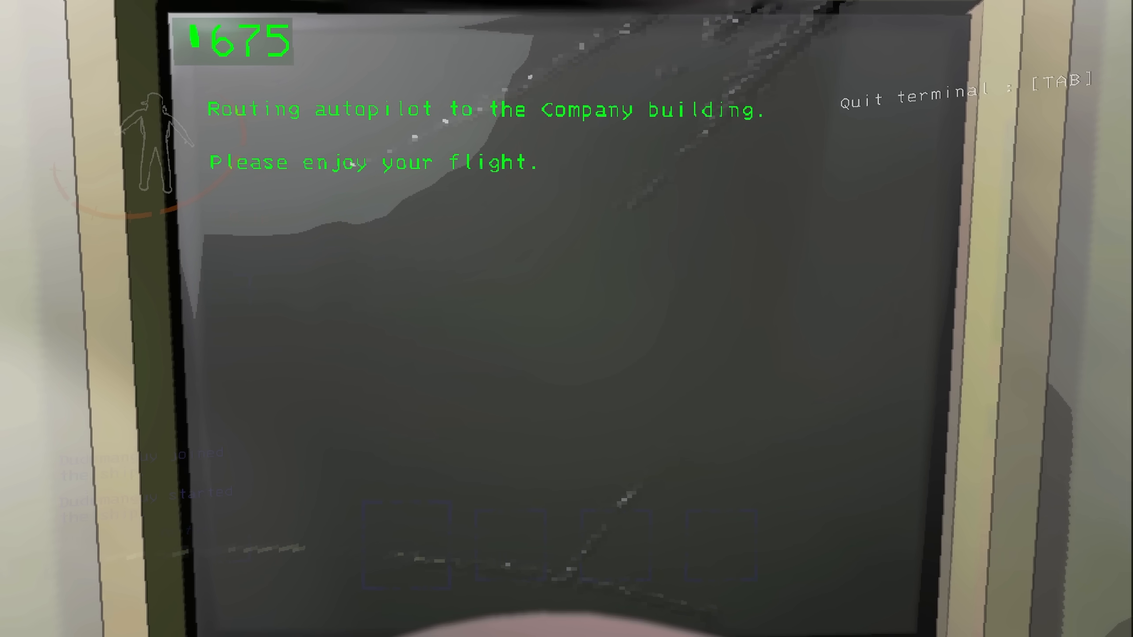
text(6)
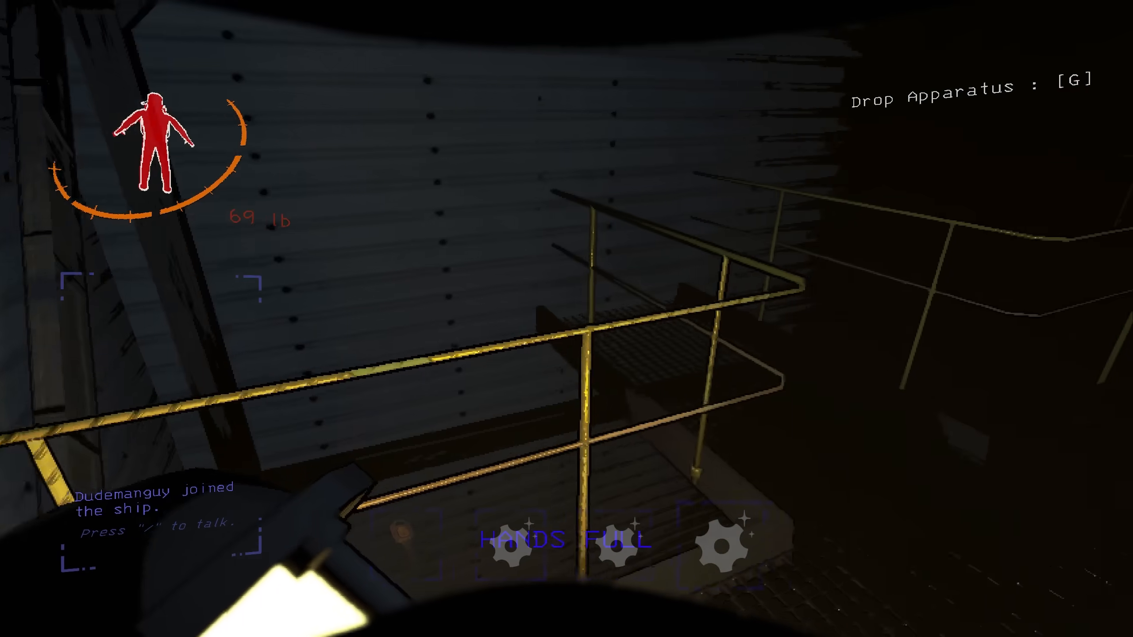
mouse_move(566, 319)
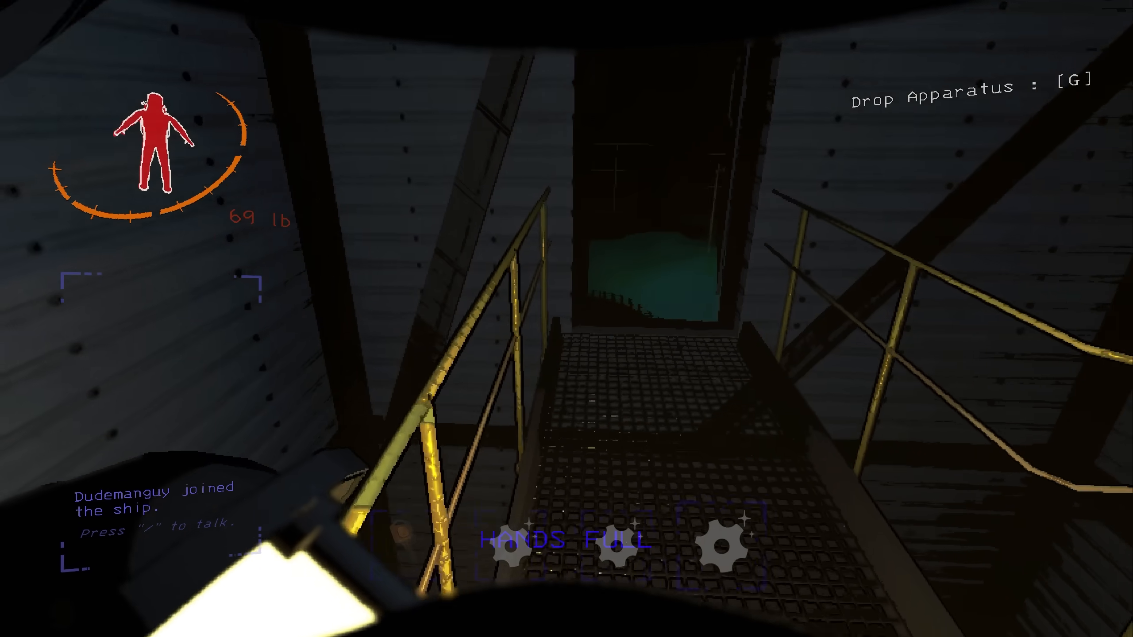